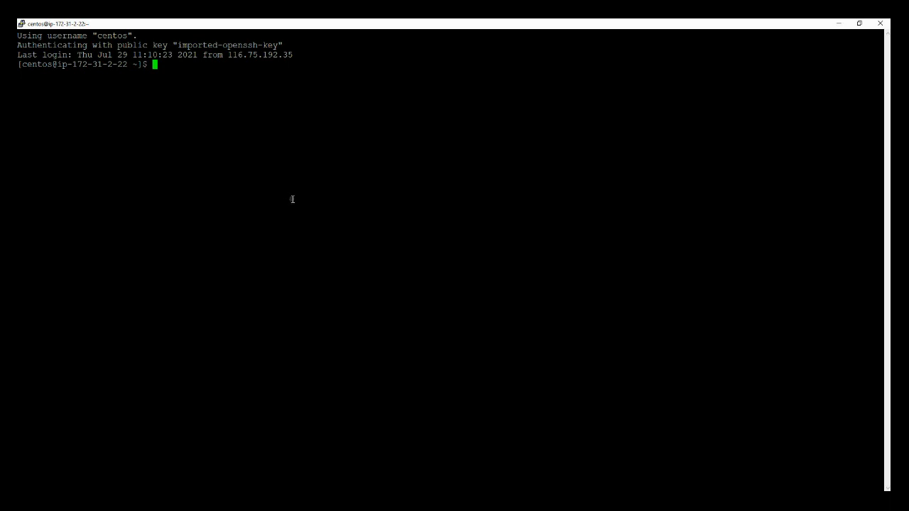
mouse_move(213, 82)
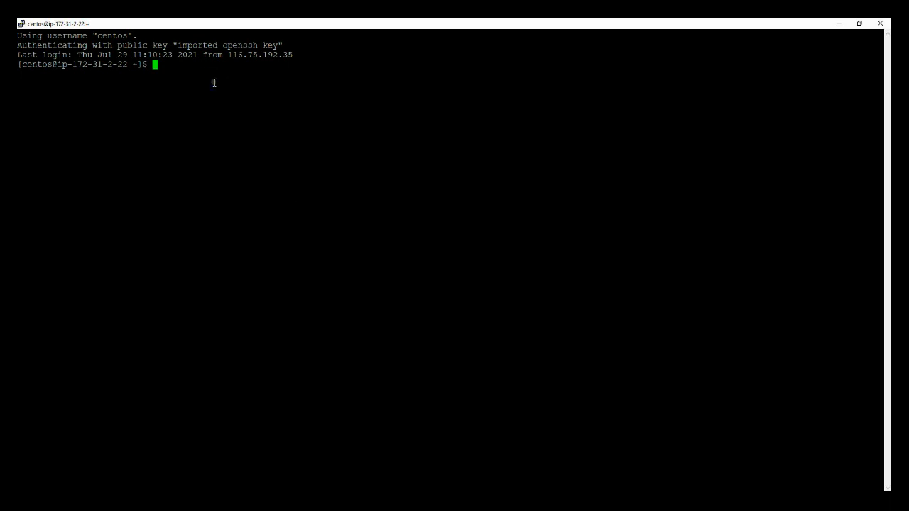
- Run docker --version, confirming Docker 20.10.7, then begin the pwd command
text(docker)
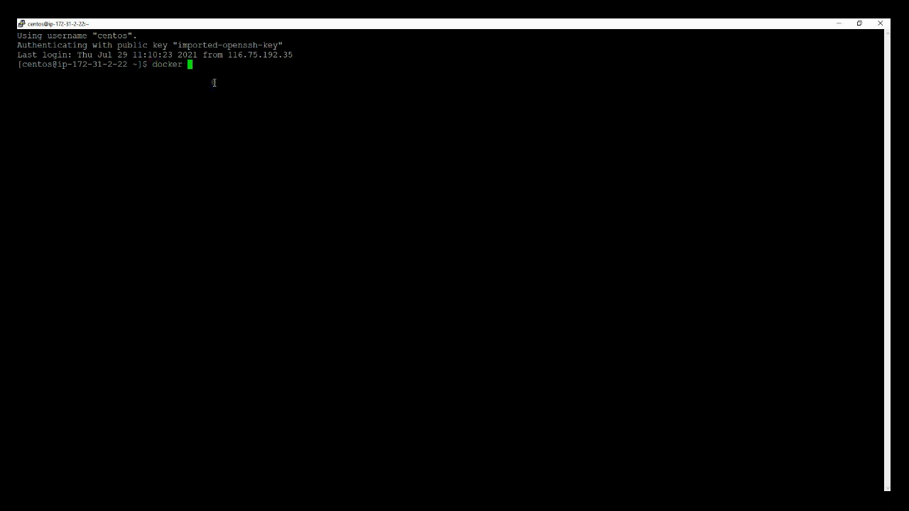
text(--vers)
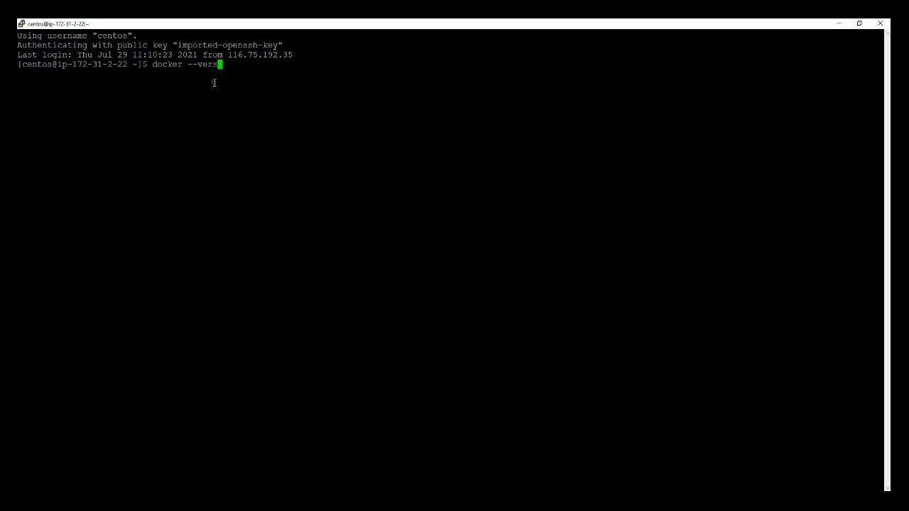
key(Return)
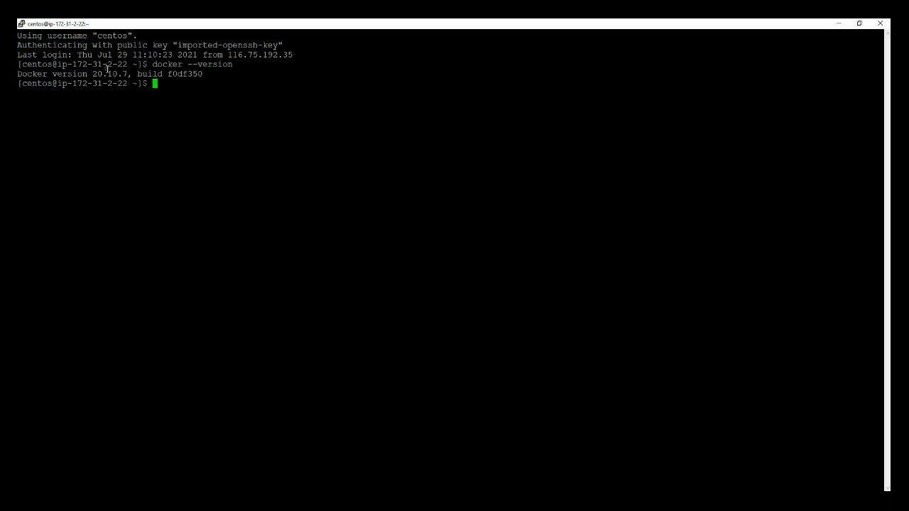
double_click(107, 73)
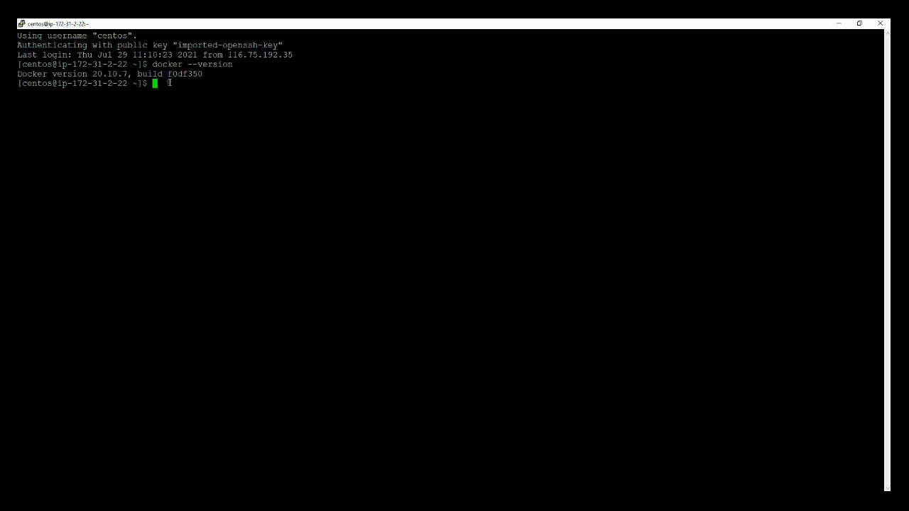
text(pw)
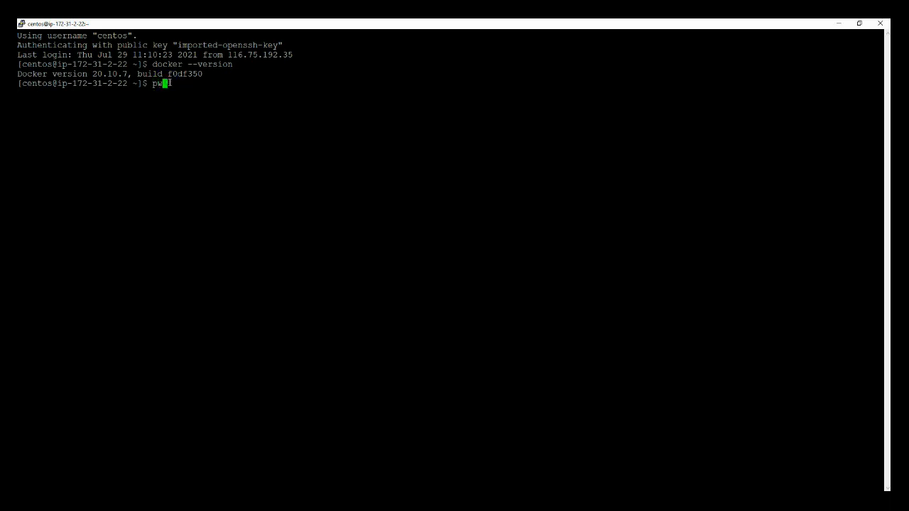
- Show the working directory /home/centos and create the sos-berlin directory with sudo mkdir
key(Return)
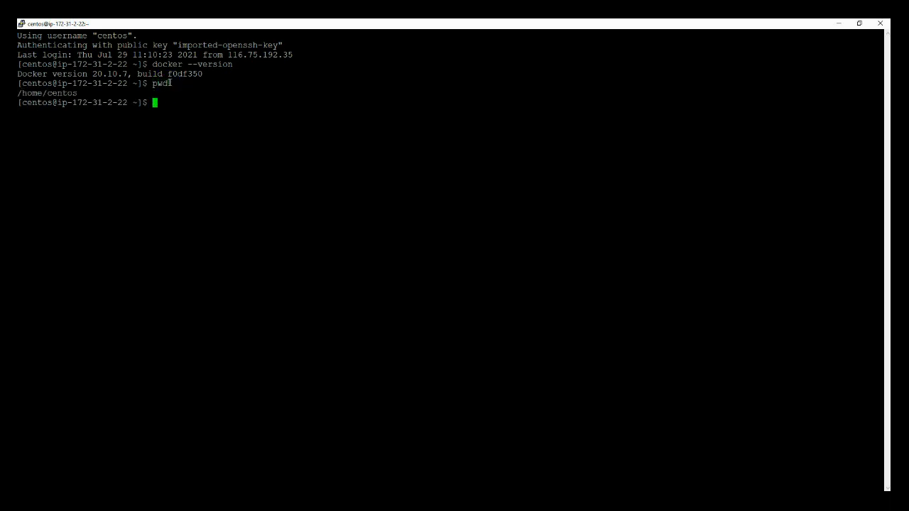
text(sudo)
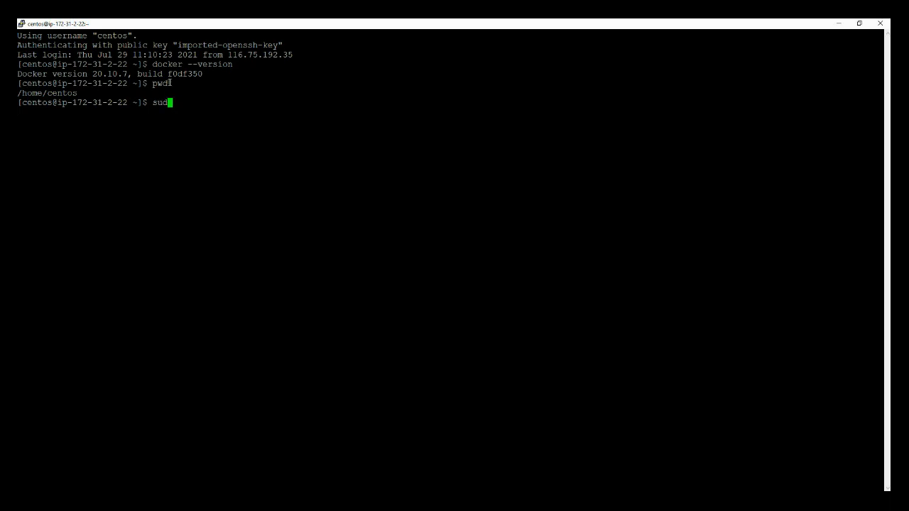
text(mkdir)
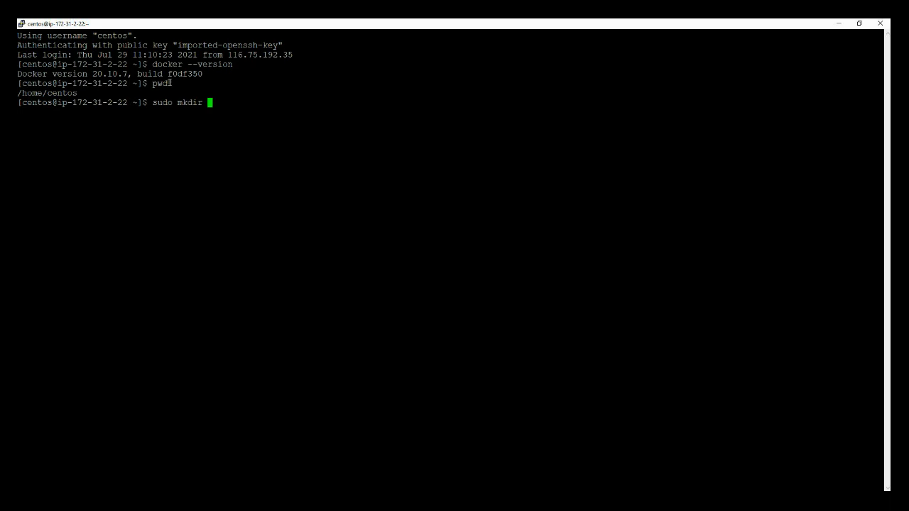
text(sos-be)
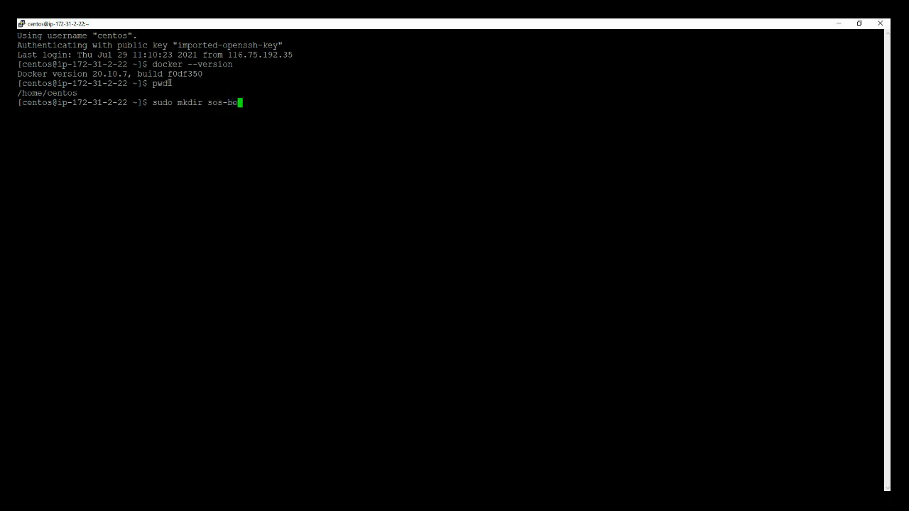
text(rlin)
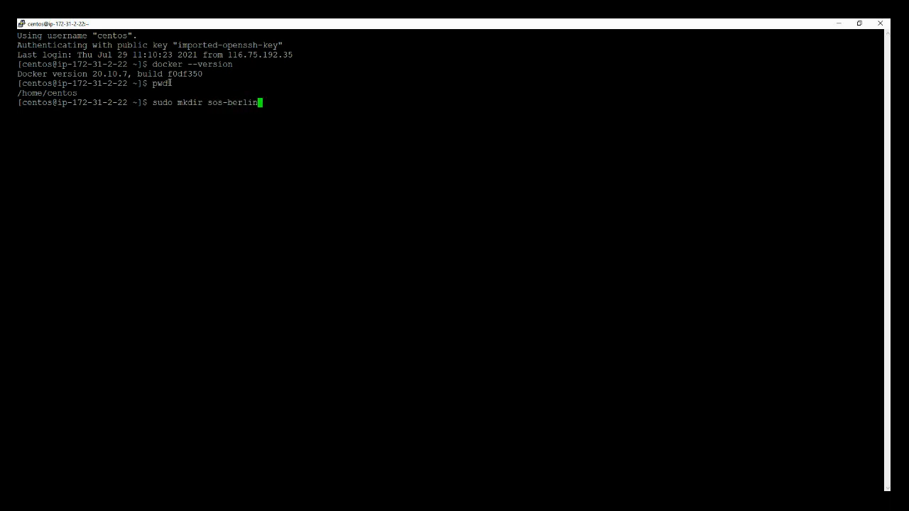
key(Return)
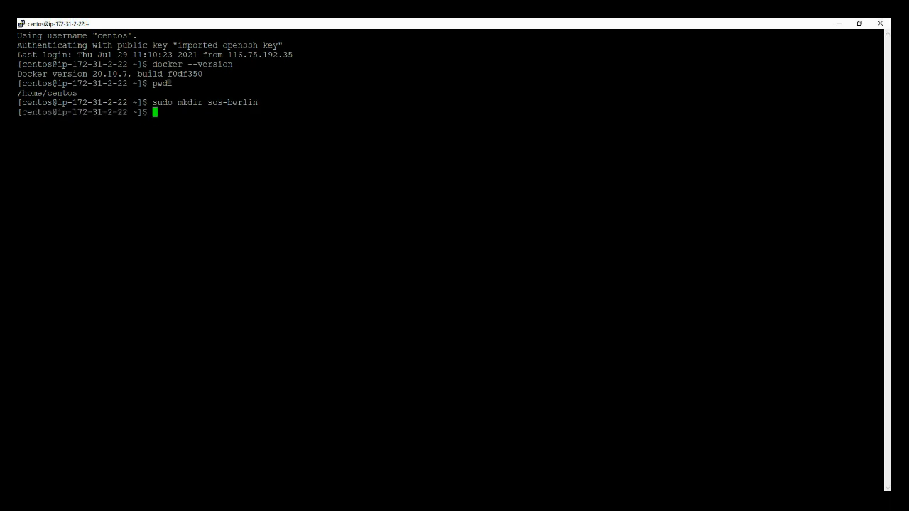
- Give sos-berlin recursive 777 permissions and move into it
text(sudo)
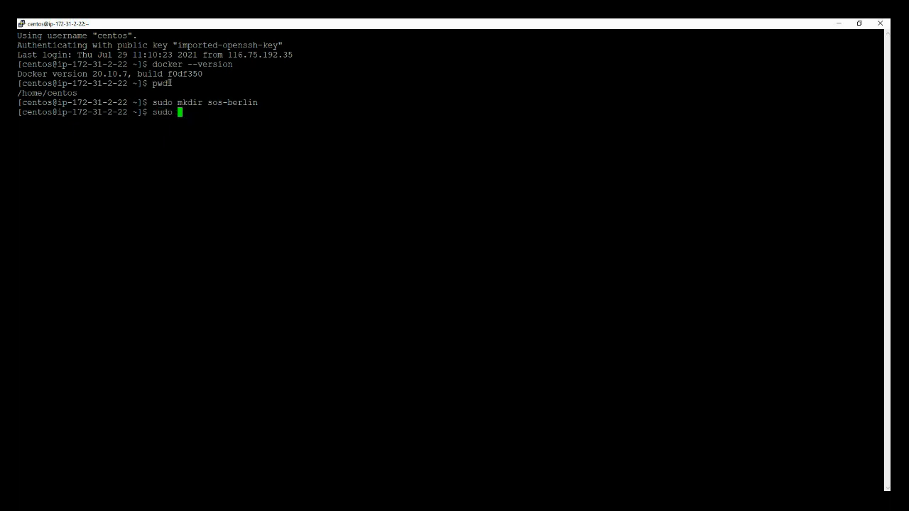
text(chmod)
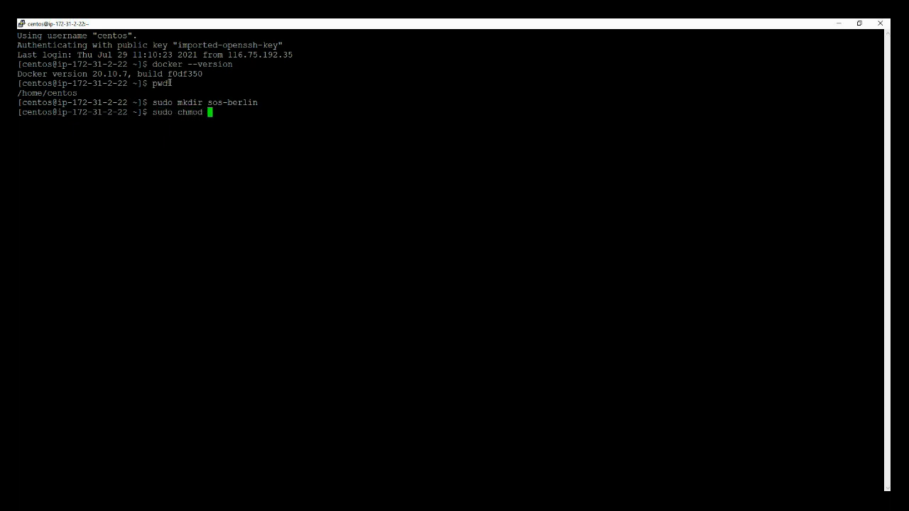
text(-R)
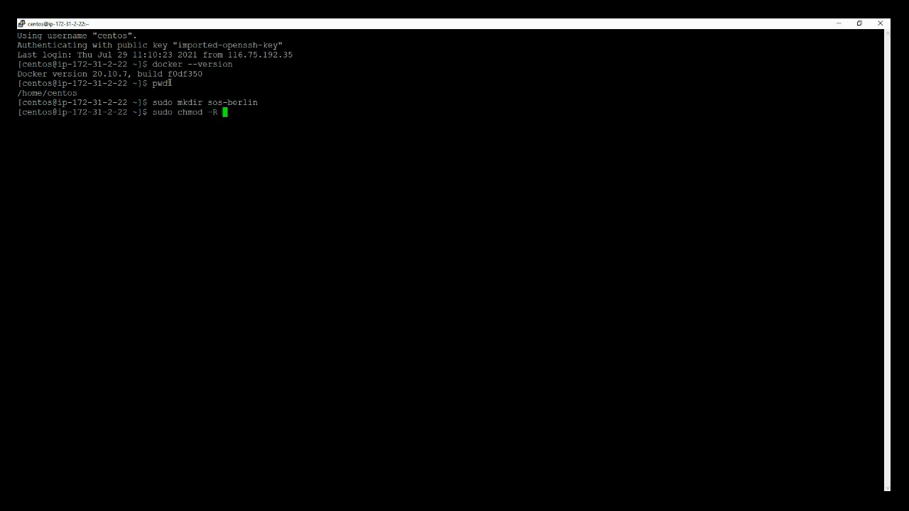
text(777 sos-berlin/)
text(cd sos-berlin/)
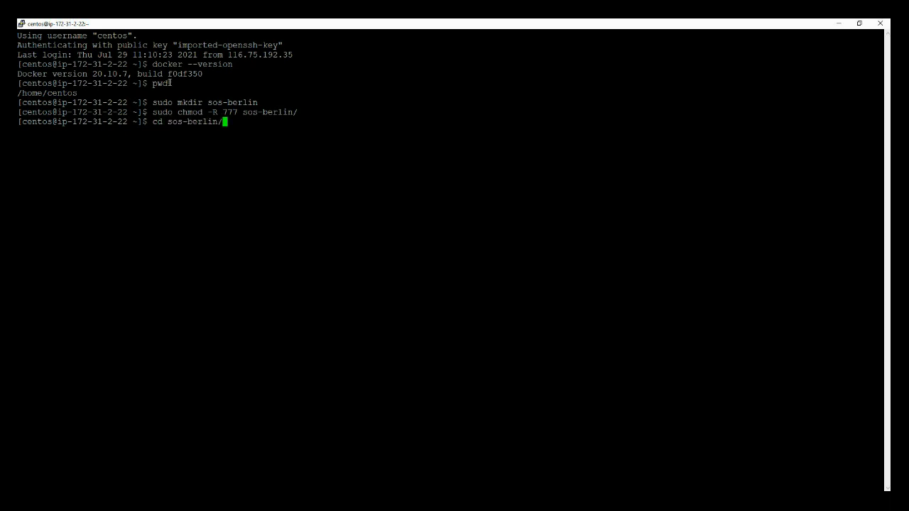
key(Return)
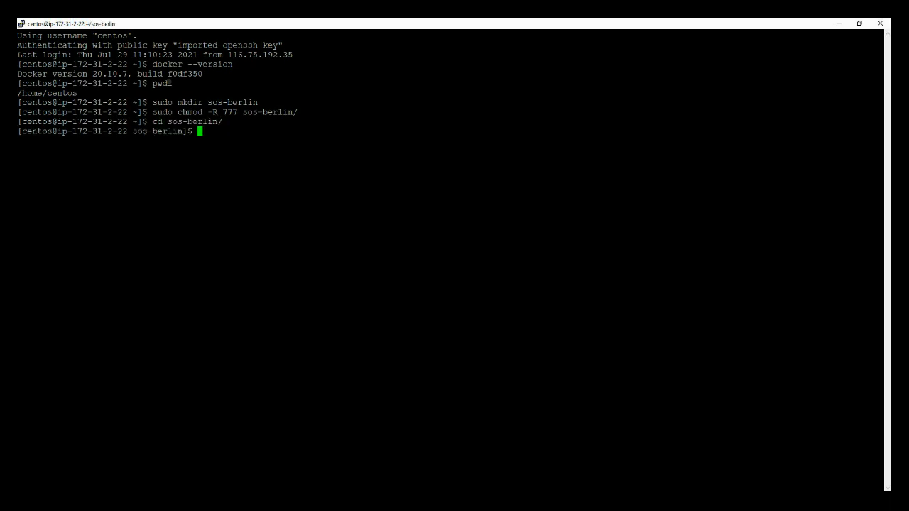
- Create the agent subdirectory and give it recursive 777 permissions
text(sudo mk)
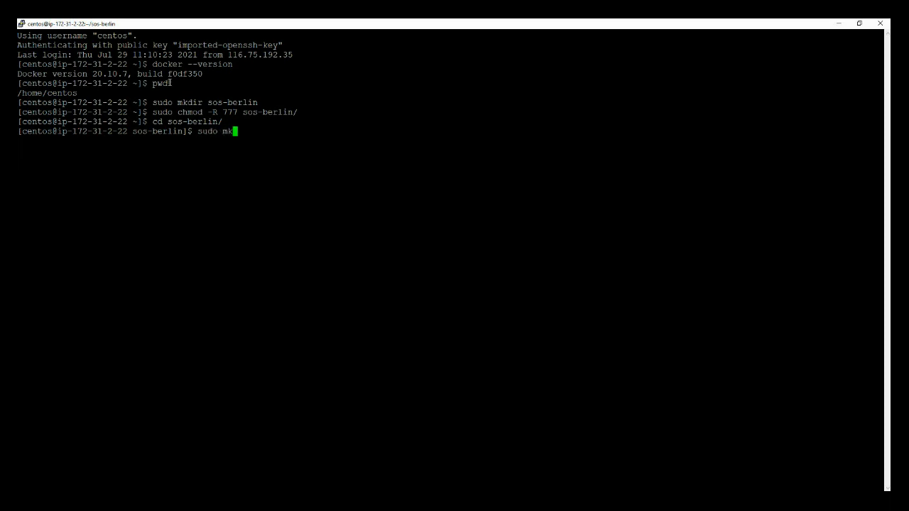
text(dir agent)
text(cd sos-berlin/)
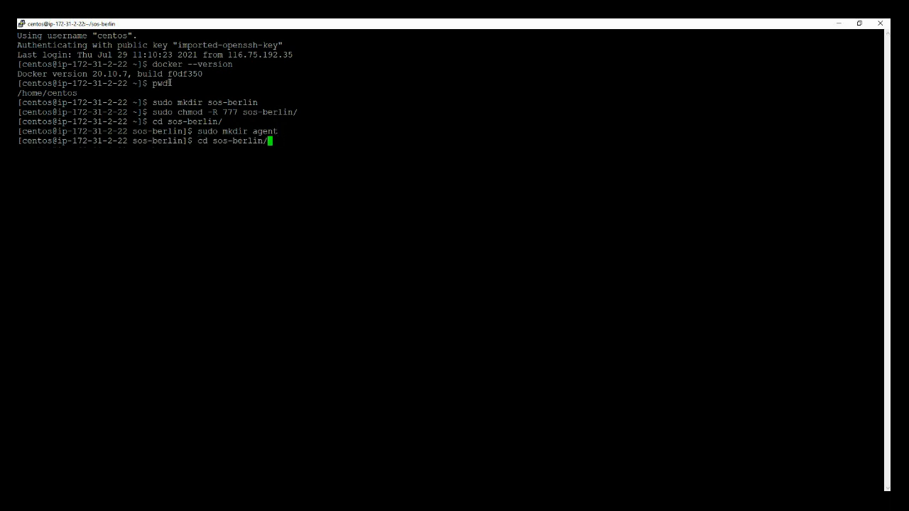
text(sudo chmod -R 777)
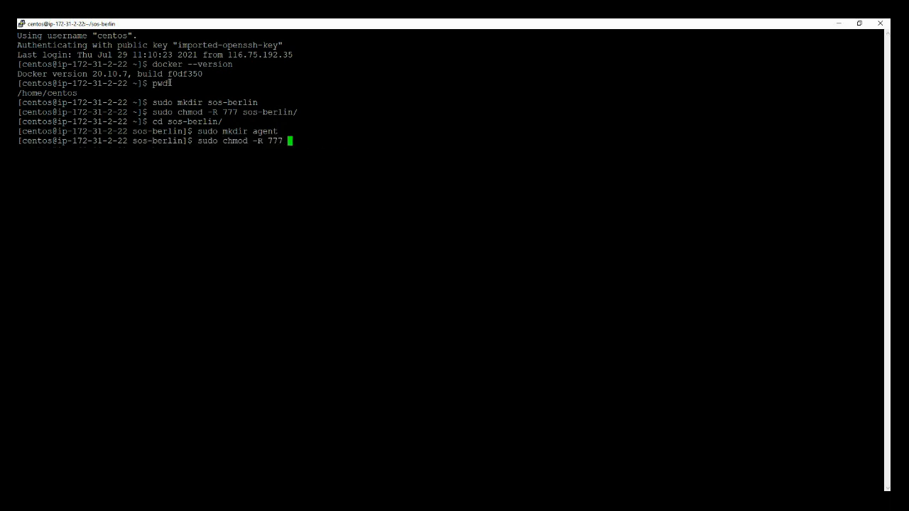
key(Return)
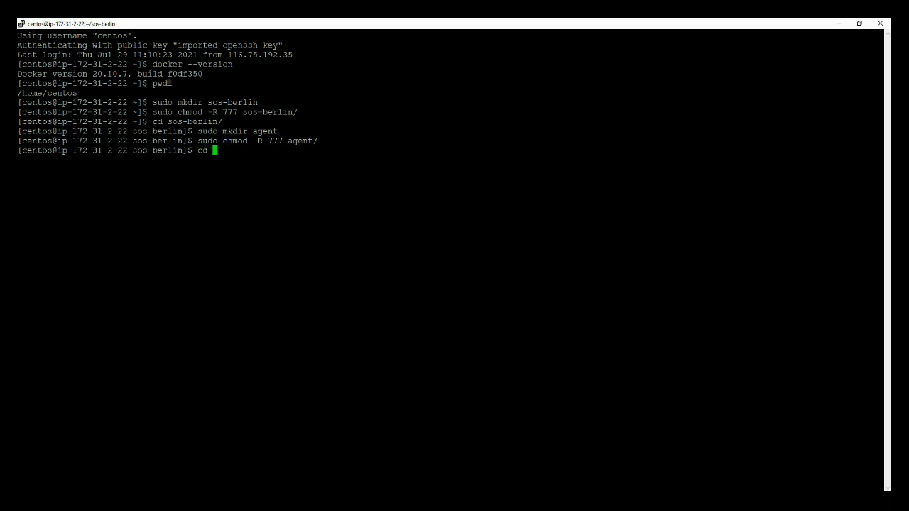
text( agent/)
key(Return)
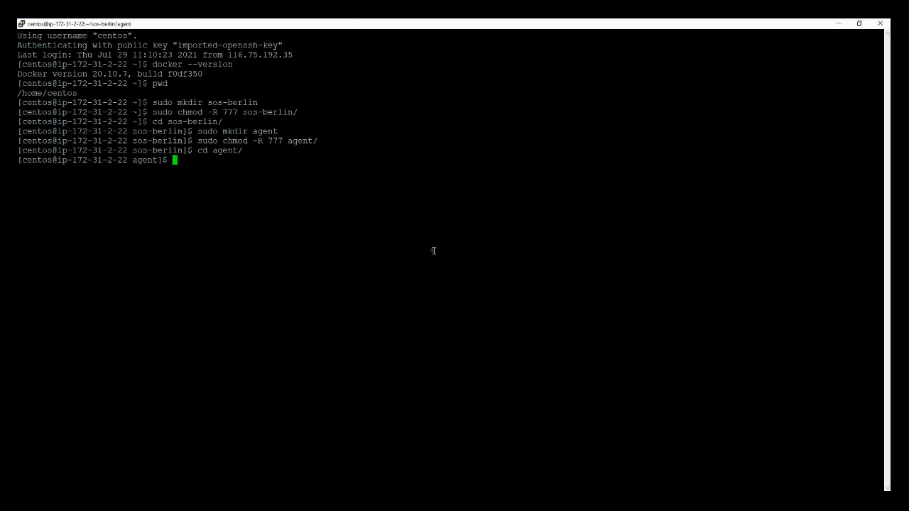
- Pull the sosberlin/js7:agent-2-0-0-SNAPSHOT Docker image with sudo
text(s)
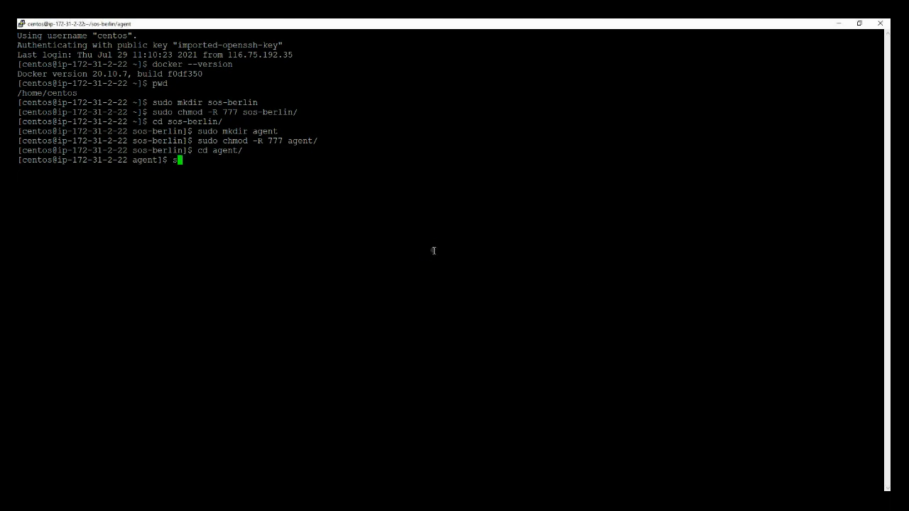
text(sudo docker image pull sosberlin/js7:agent-2-0-0-SNAPSHOT)
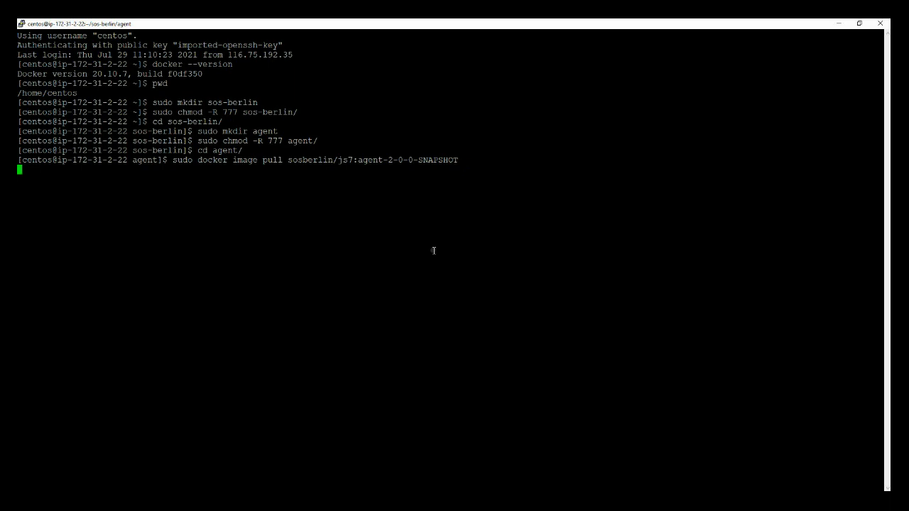
key(Return)
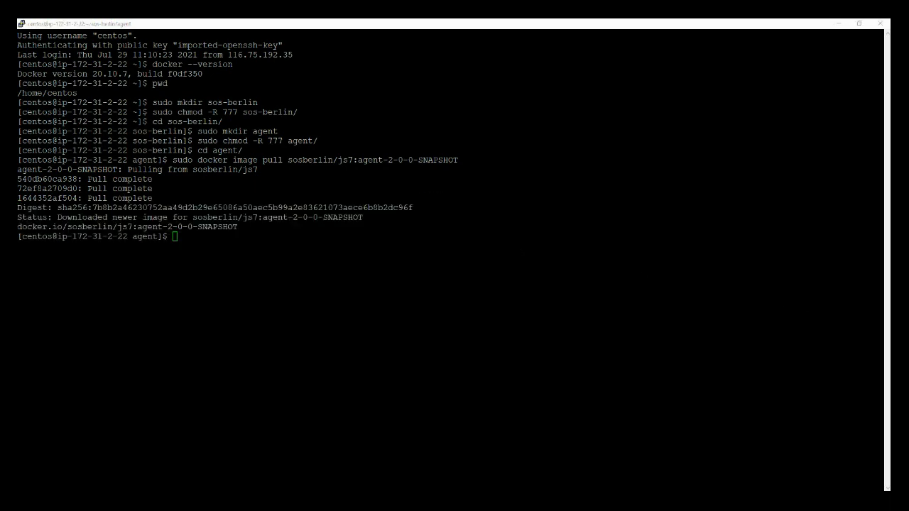
mouse_move(53, 254)
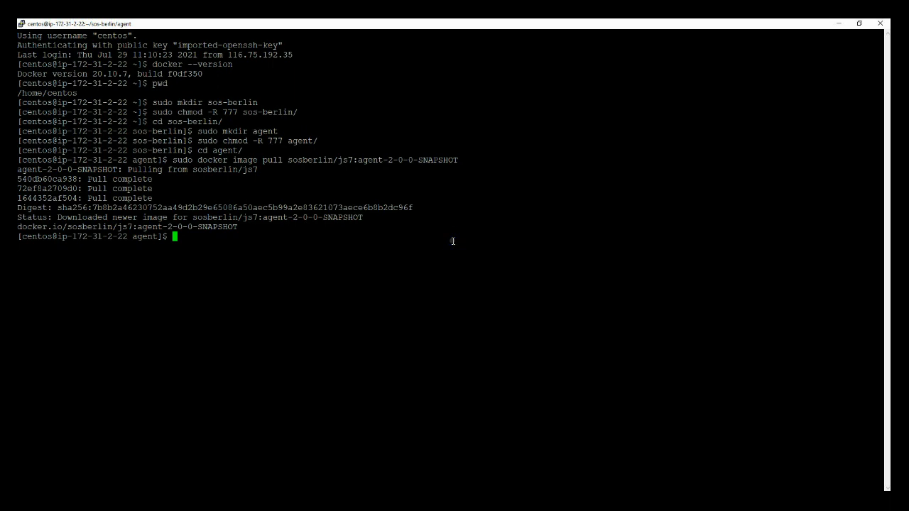
- Create and open a new agent.sh file in vi with sudo
text(sudo)
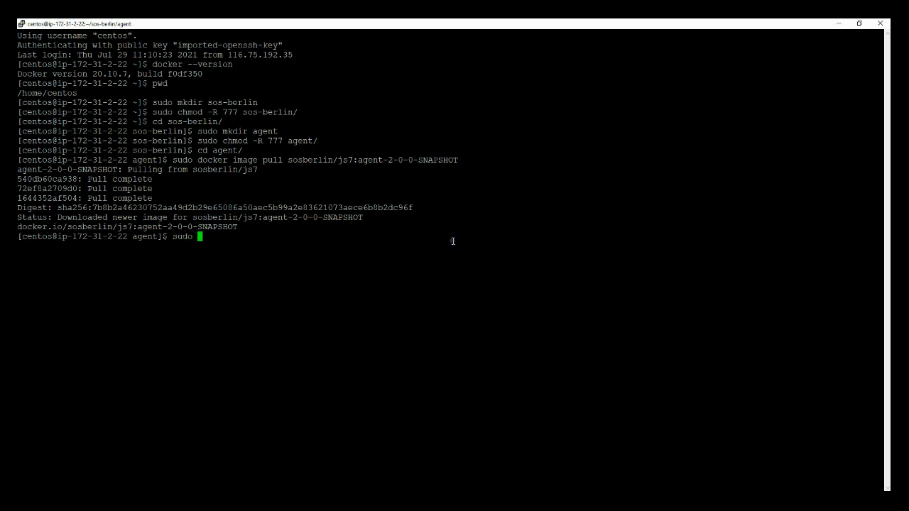
text(vi agent.sh)
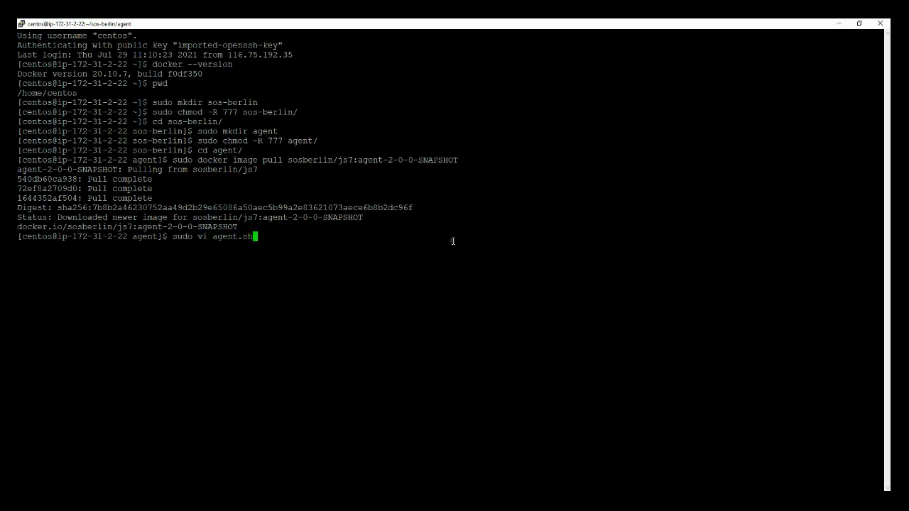
key(Return)
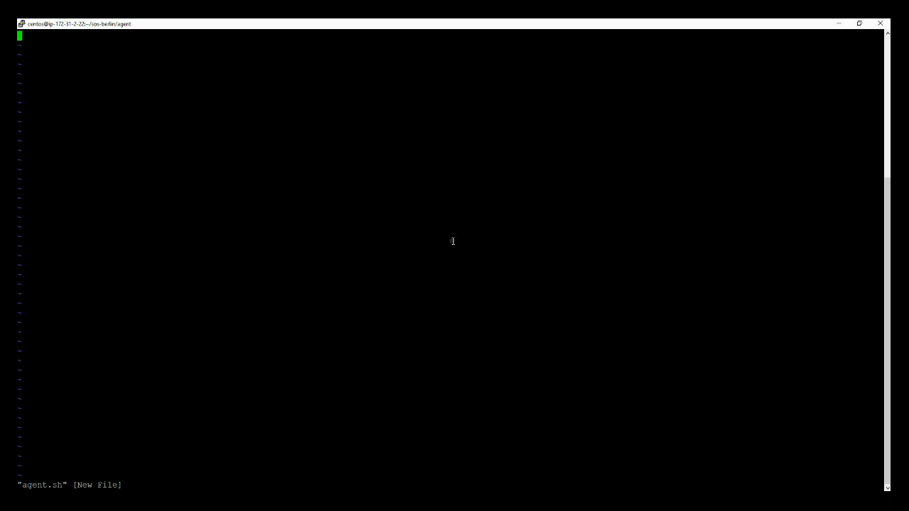
- Switch vi into insert mode to start writing the agent.sh script
key(i)
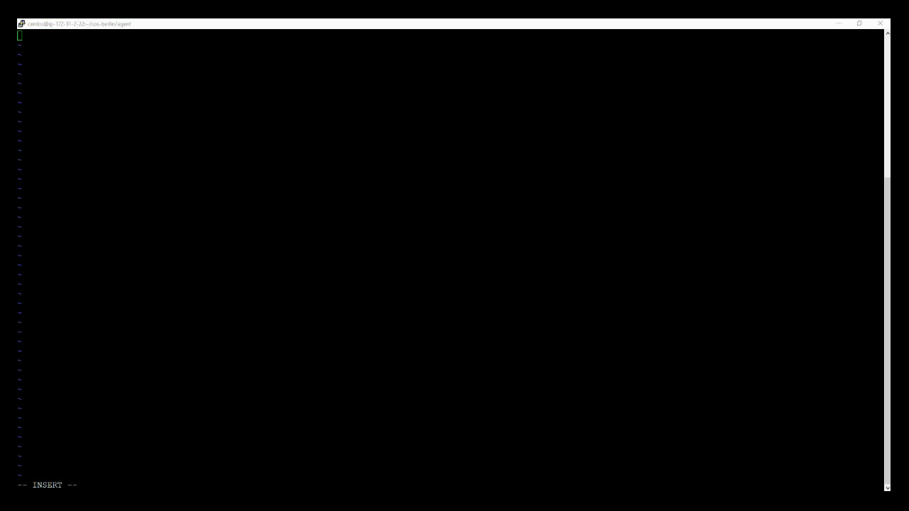
mouse_move(586, 207)
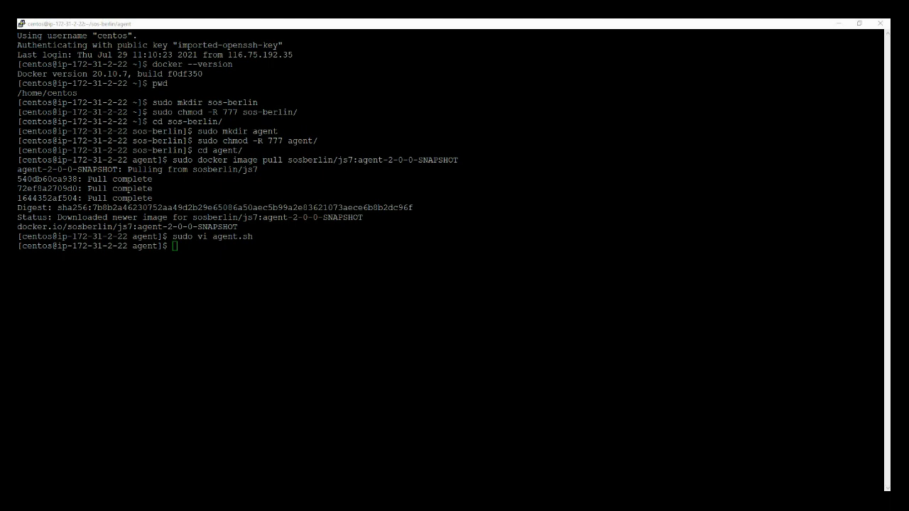
mouse_move(635, 184)
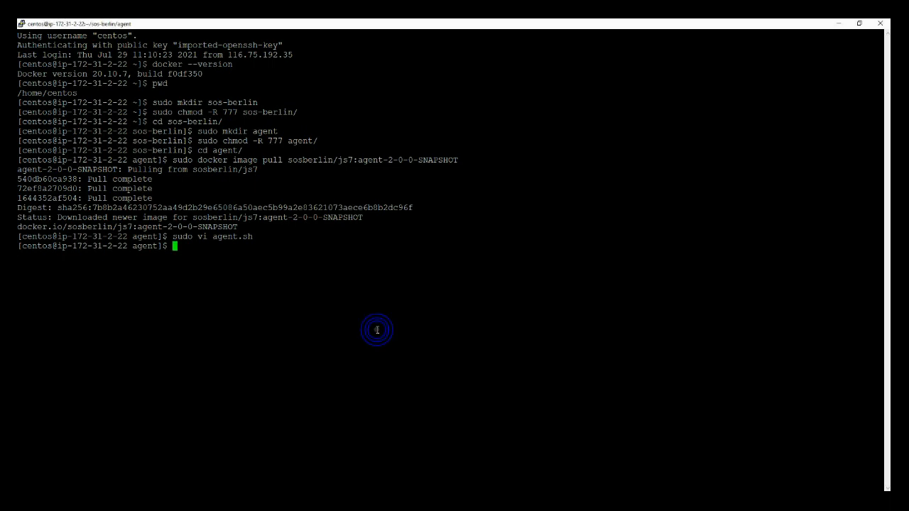
- Run docker network create js7, which reports the js7 network already exists
text(dock)
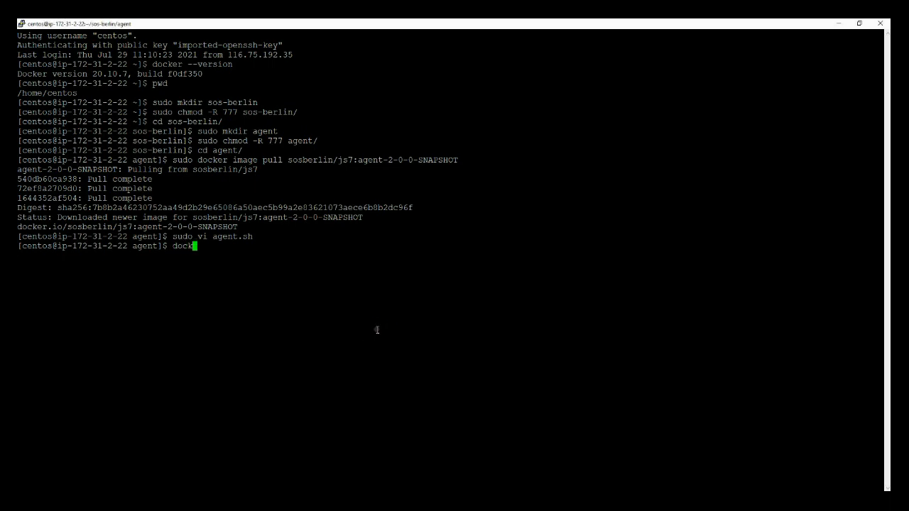
text(n)
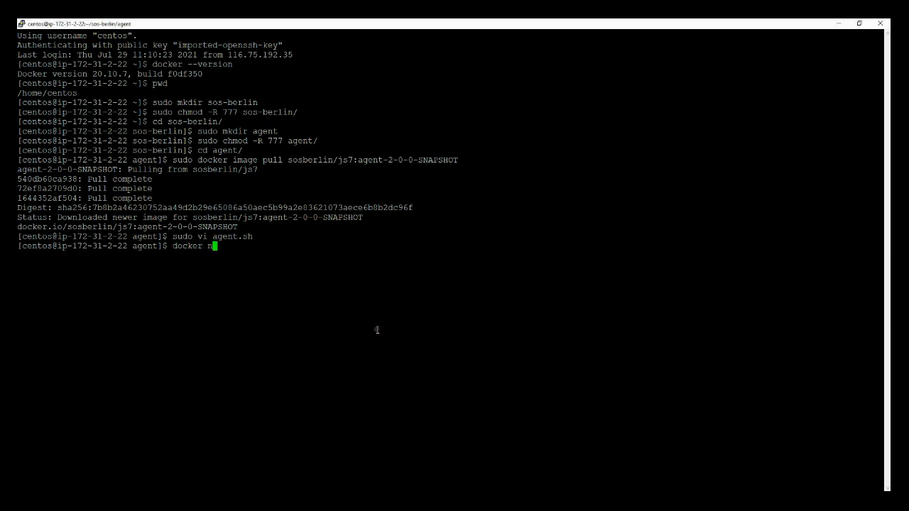
text(etwork)
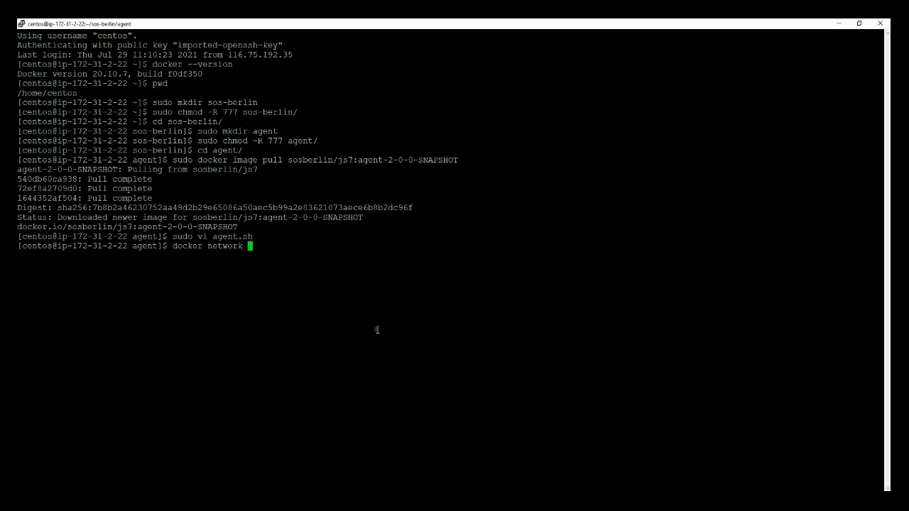
text(create)
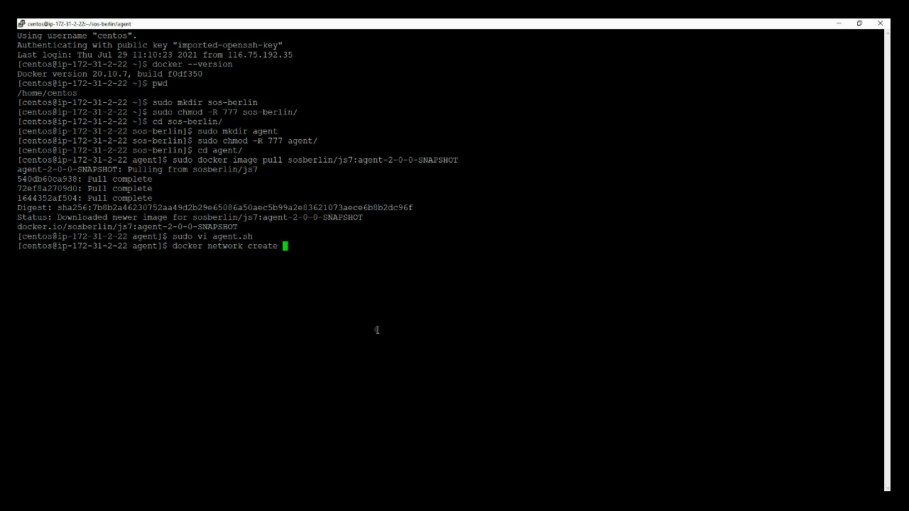
text(js)
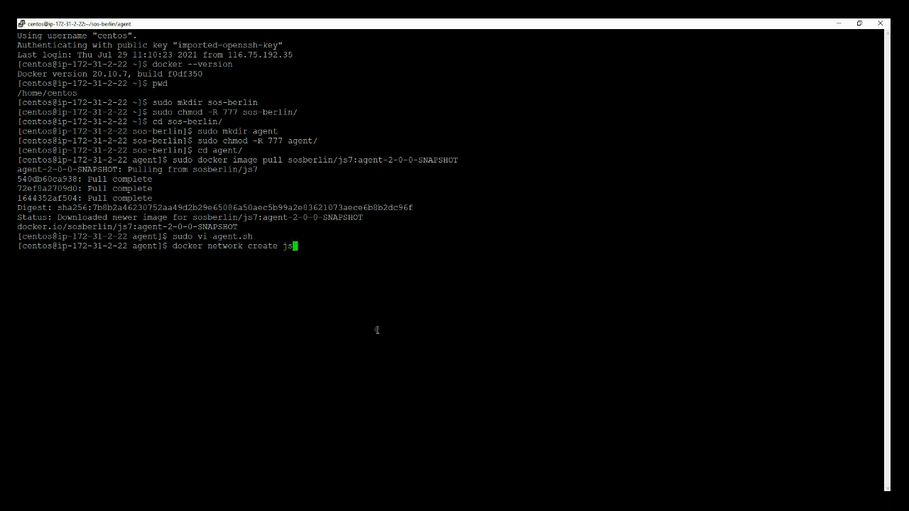
text(7)
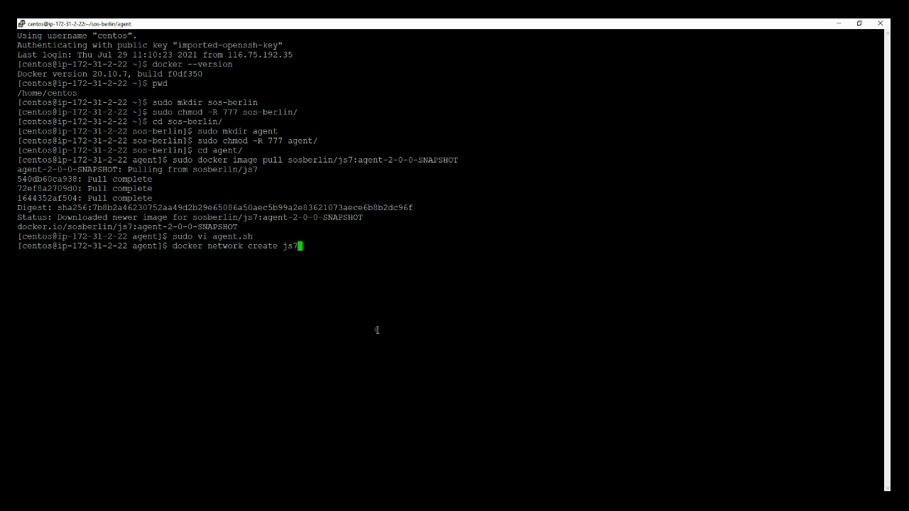
key(Return)
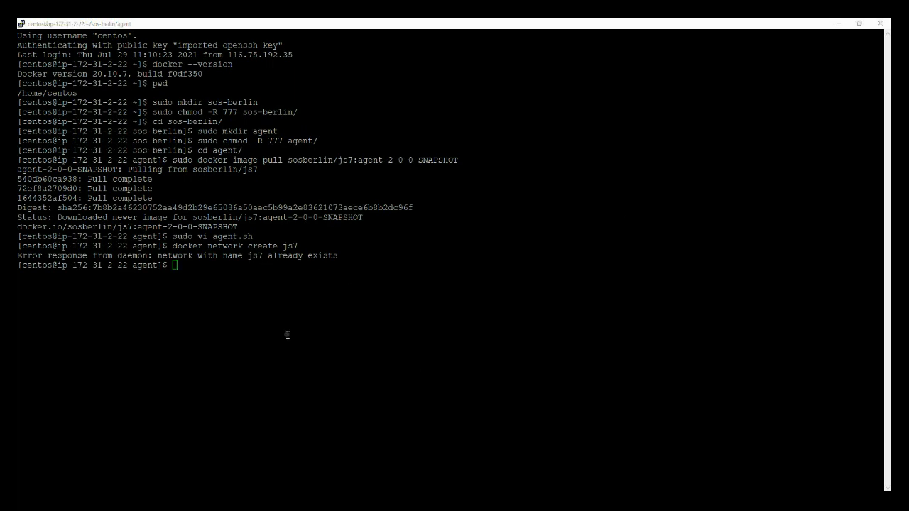
mouse_move(188, 241)
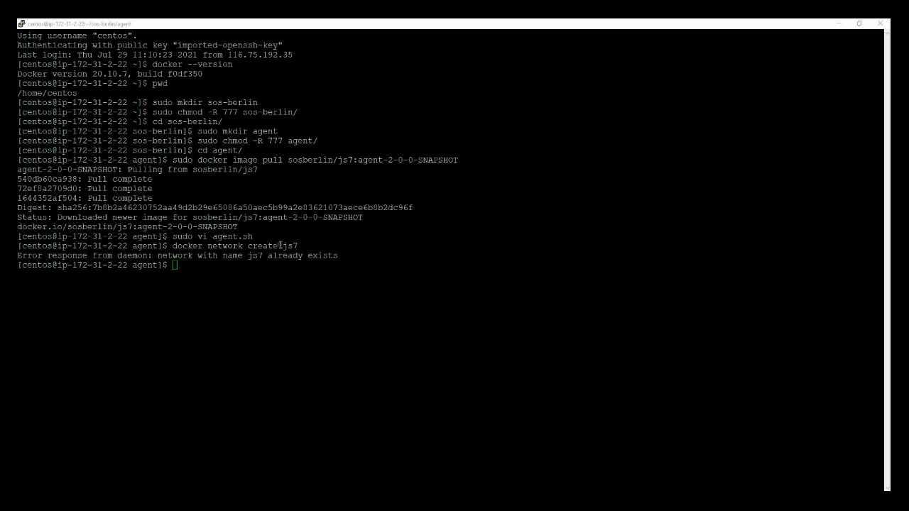
mouse_move(206, 266)
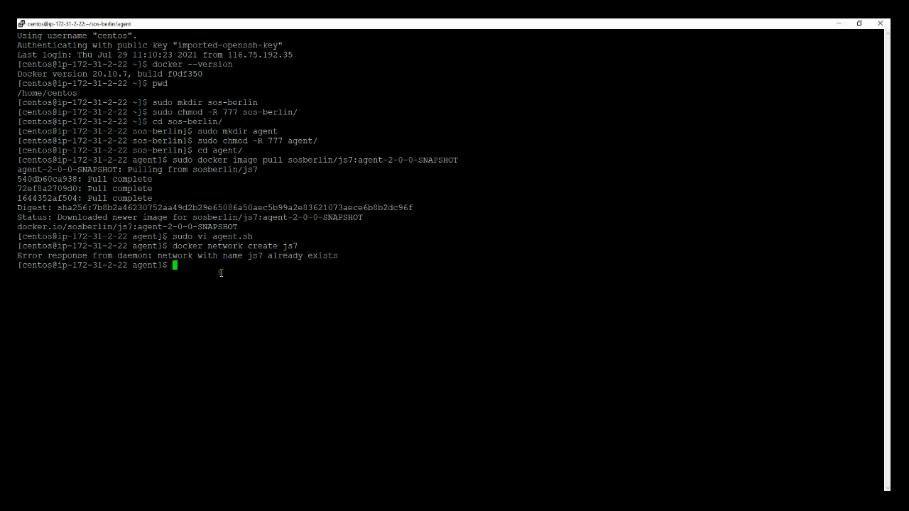
mouse_move(528, 391)
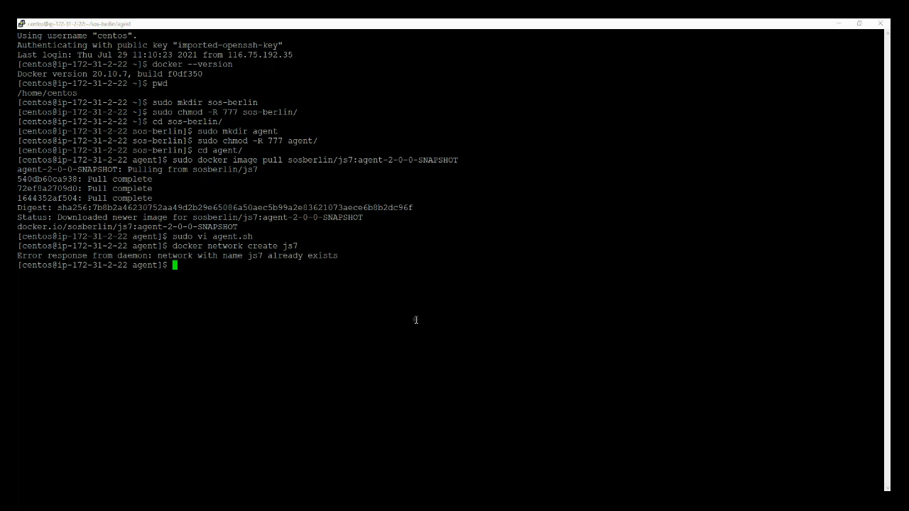
- Create /home/sos/js7/js7-agent-primary/var with sudo mkdir -p
text(cd)
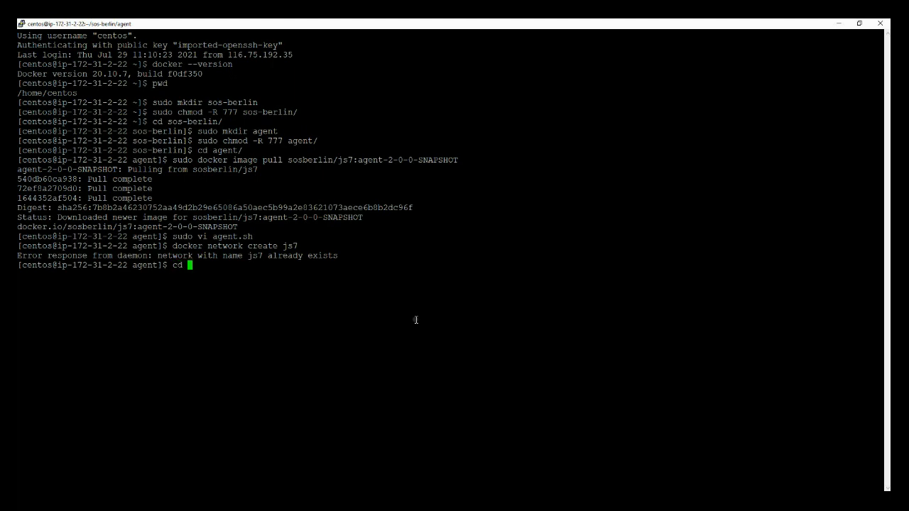
text(sudo)
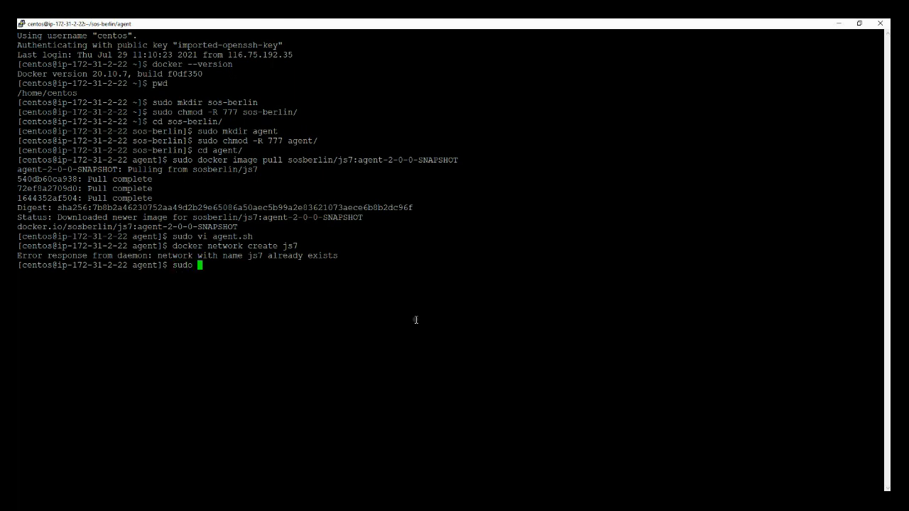
text(mkdir -p /home/sos/js7/js7-agent-primary/var)
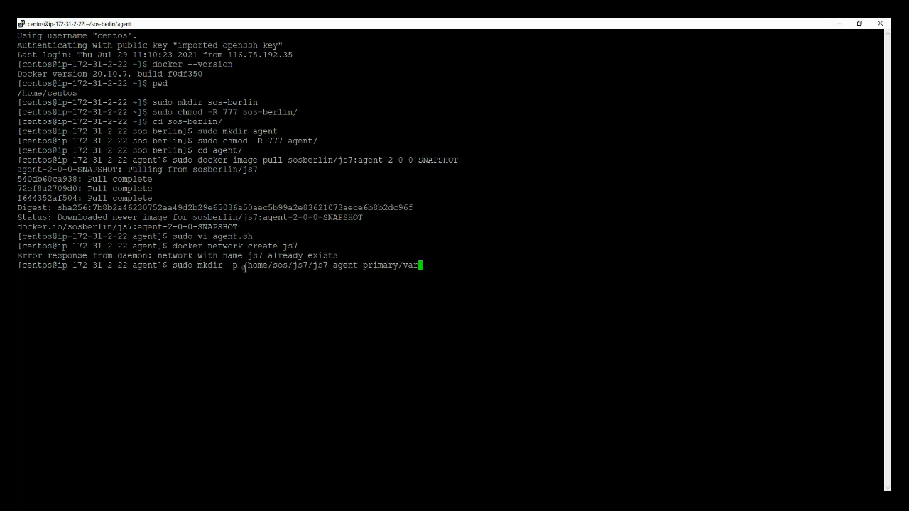
mouse_move(446, 275)
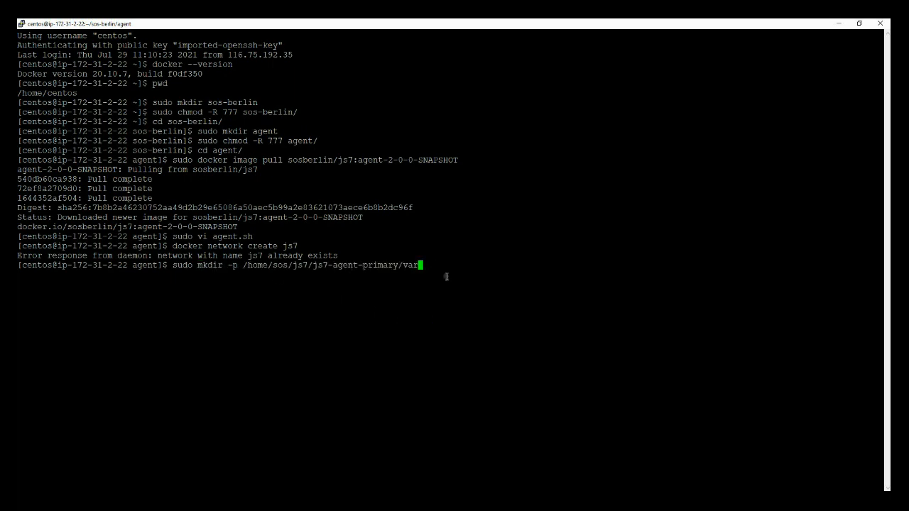
key(Return)
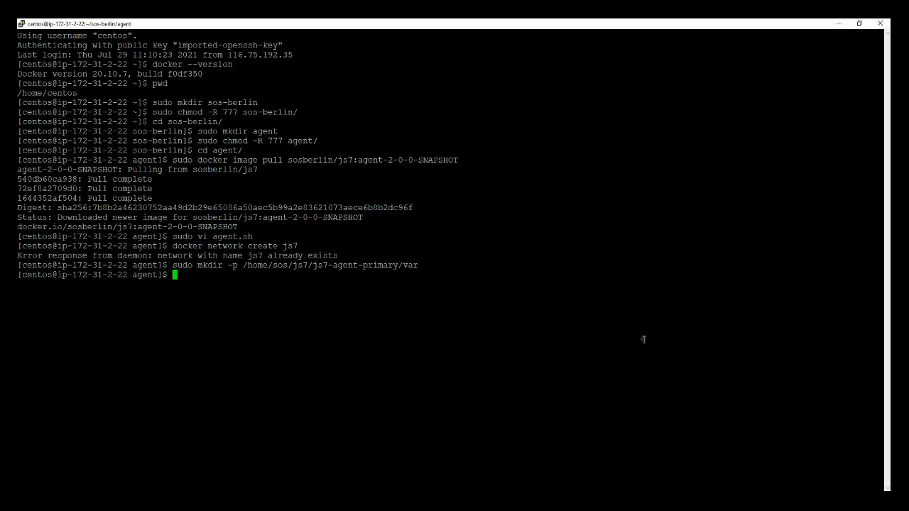
- Create the local Docker volume js7-agent-primary-var bound to the agent's var directory
text(sudo)
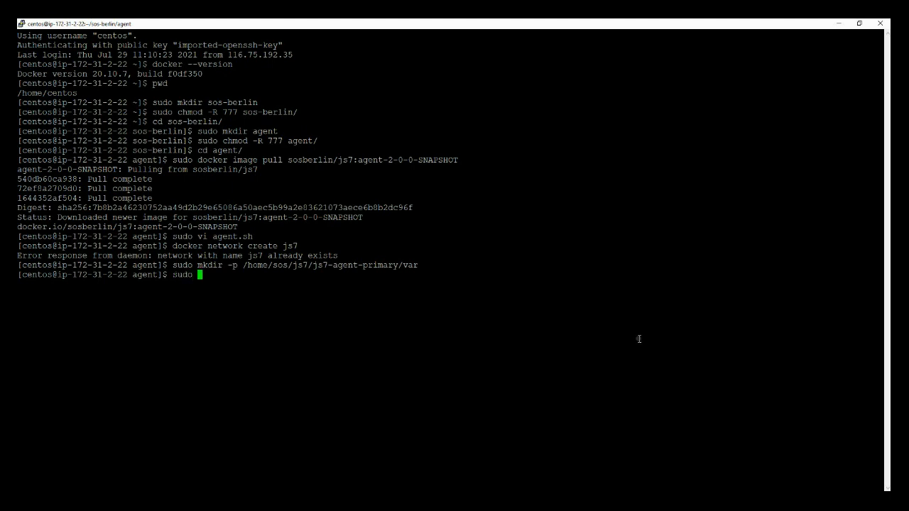
key(Return)
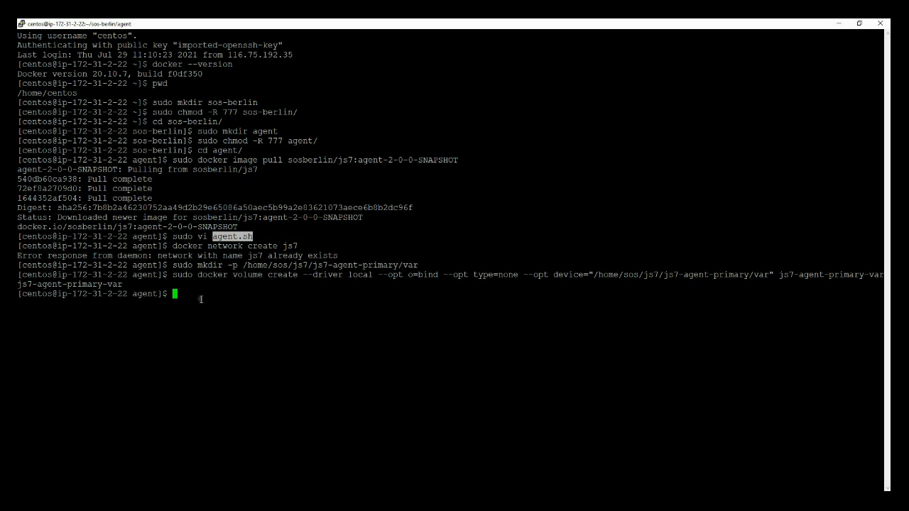
text(docker network create js7)
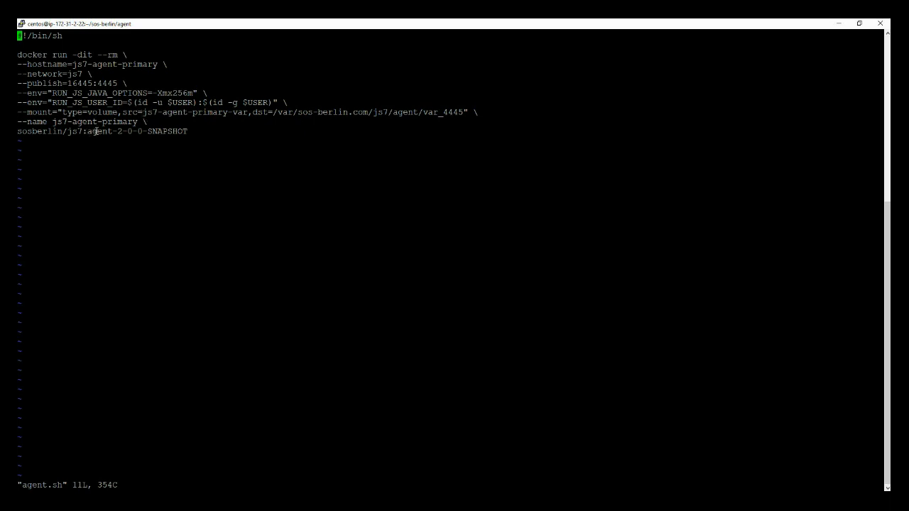
double_click(163, 111)
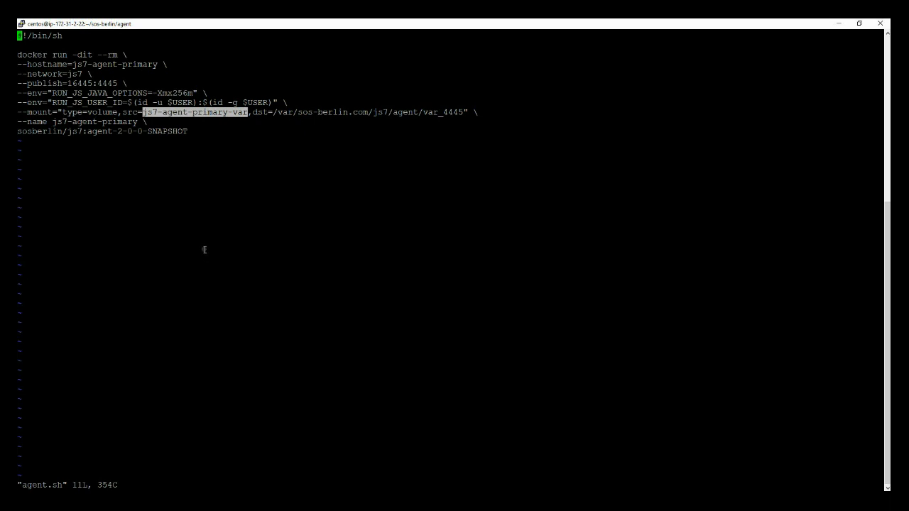
text(:q!)
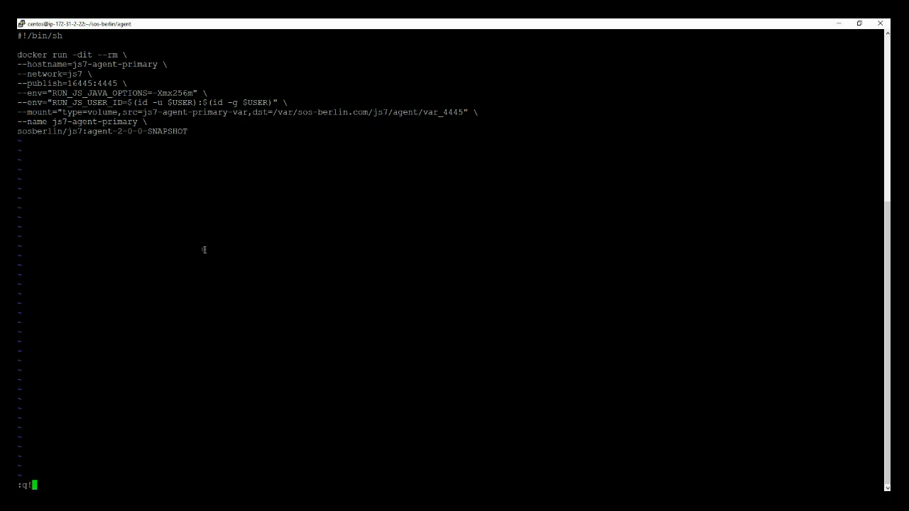
key(Return)
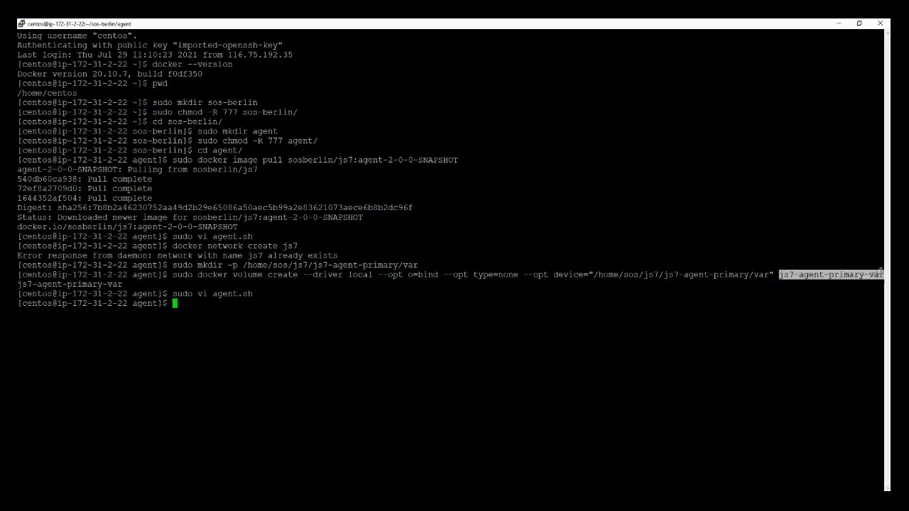
mouse_move(469, 301)
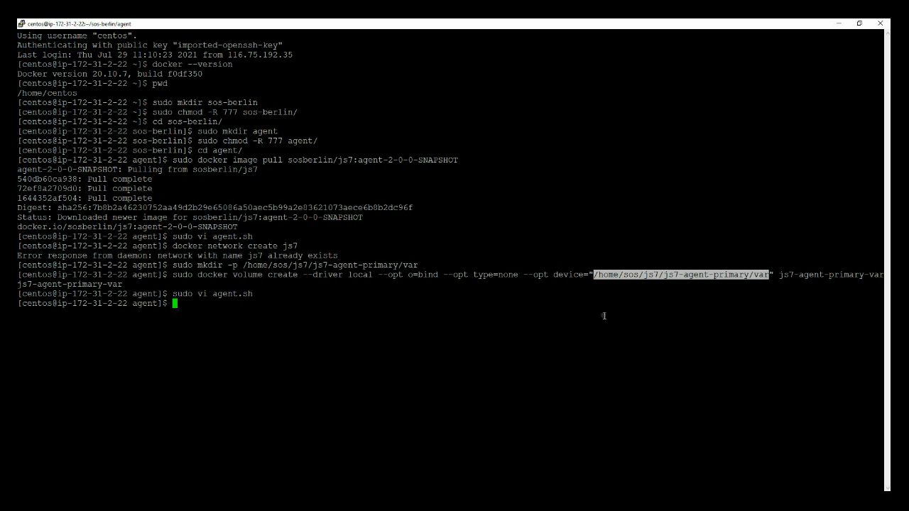
mouse_move(275, 318)
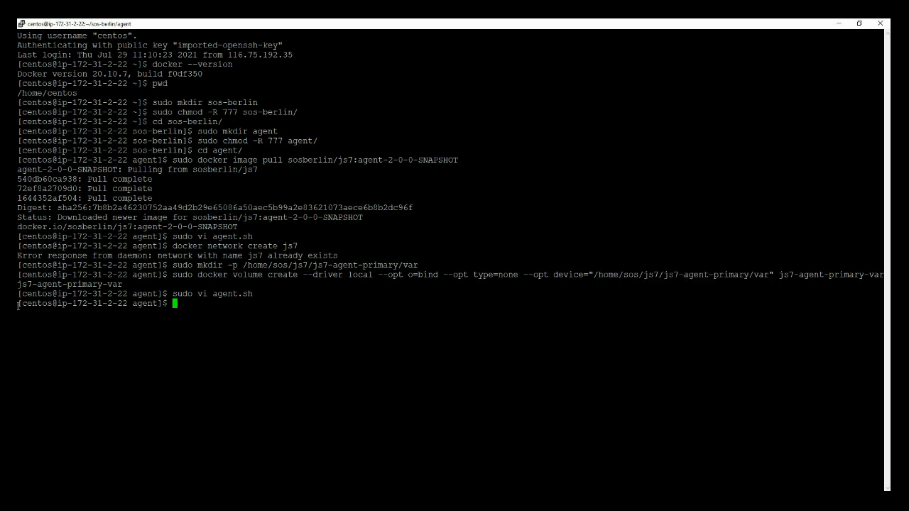
mouse_move(348, 378)
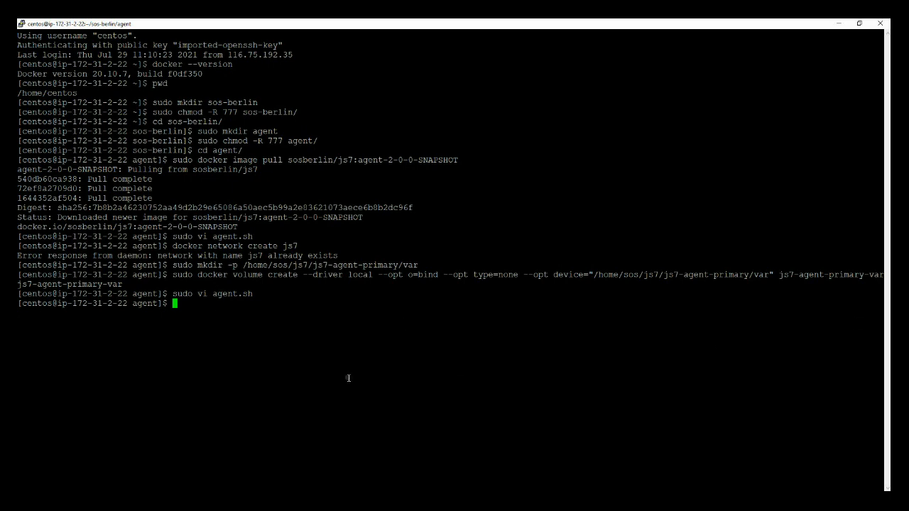
mouse_move(223, 294)
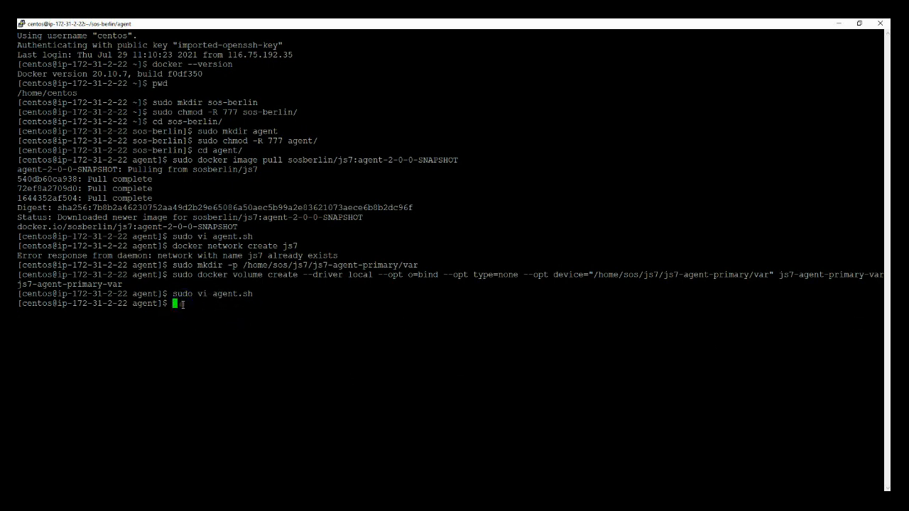
- List the agent folder showing agent.sh, then give agent.sh 777 permissions
text(ls -la)
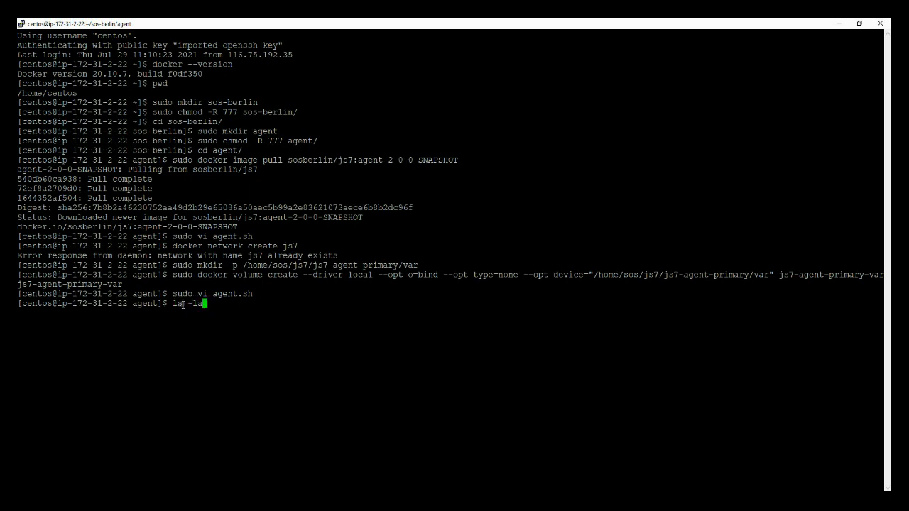
key(Return)
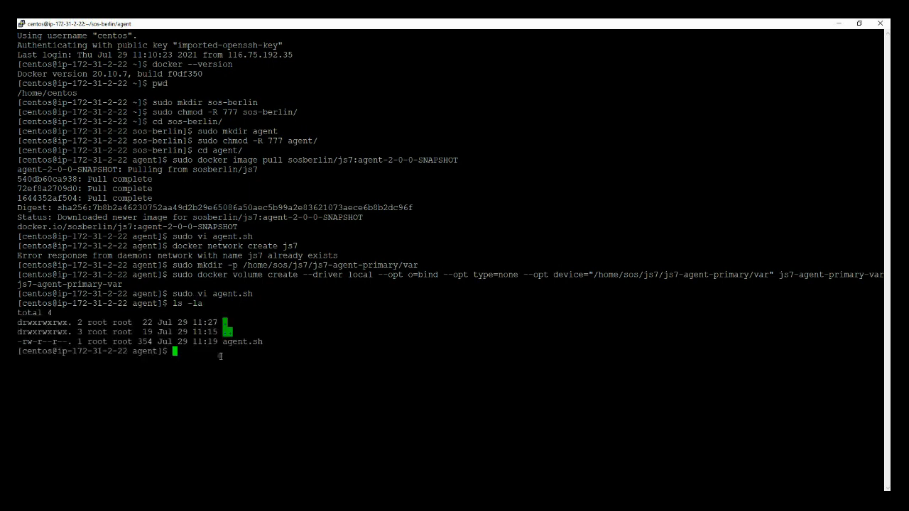
text(sudo ch)
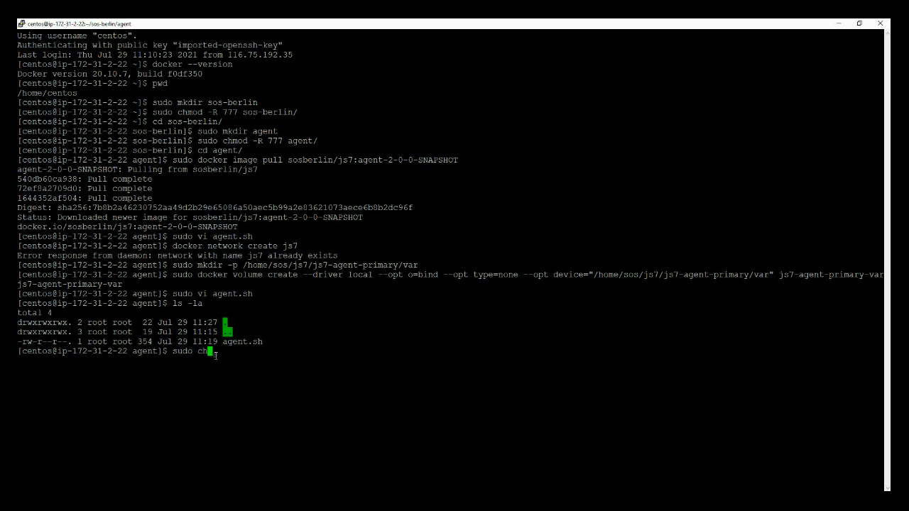
text(mod -R 7)
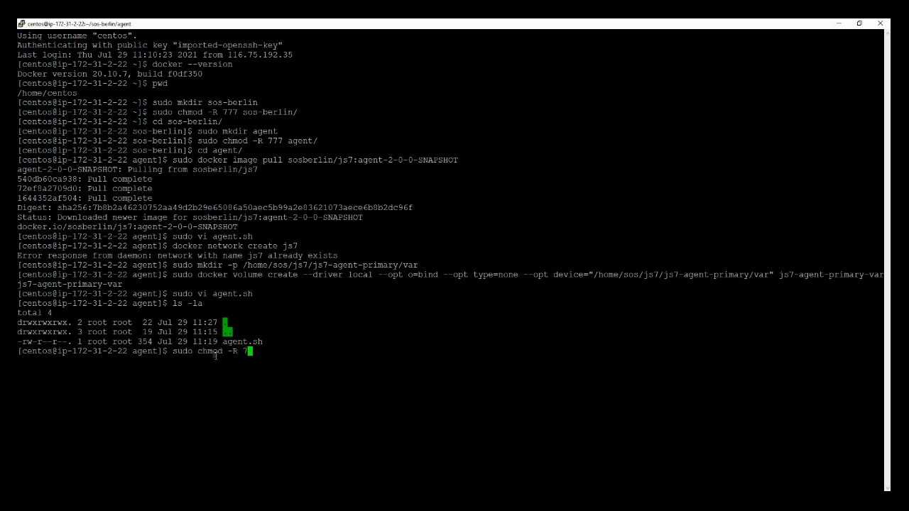
key(Return)
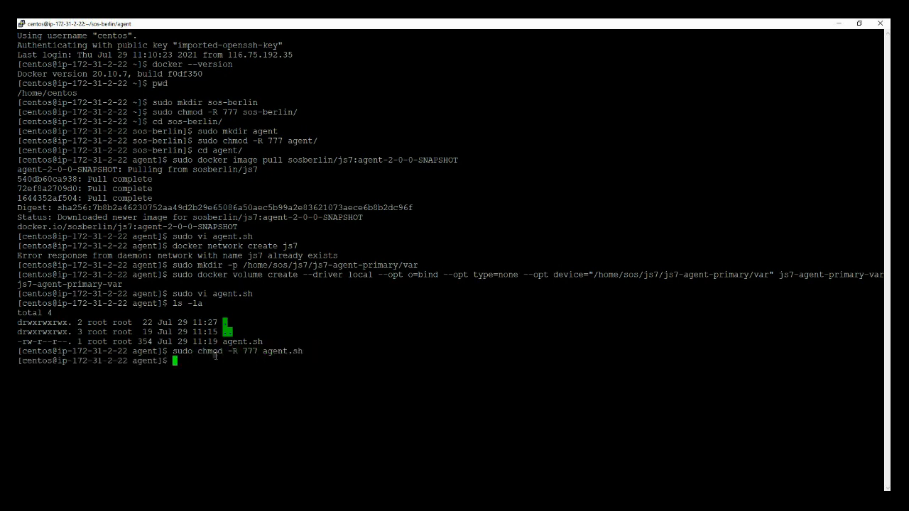
text(./agent.sh)
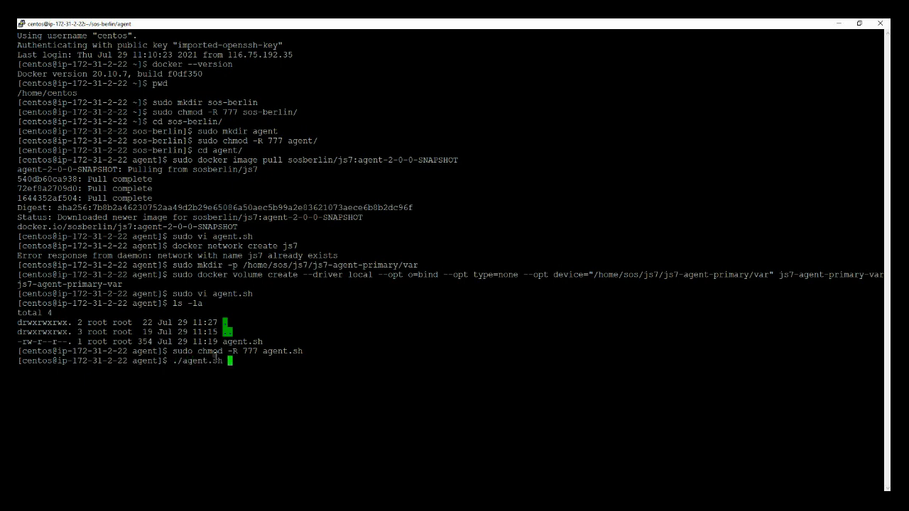
- Run ./agent.sh, which prints the new agent container's ID
key(Return)
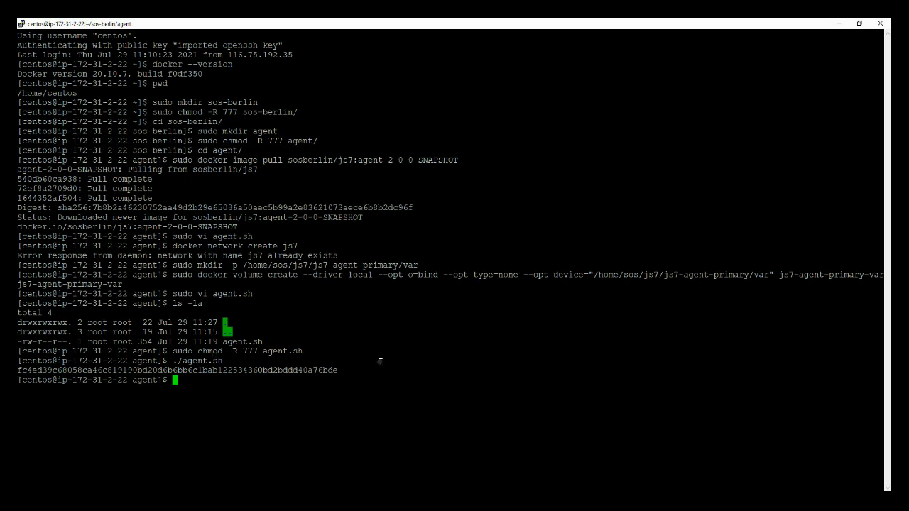
mouse_move(366, 405)
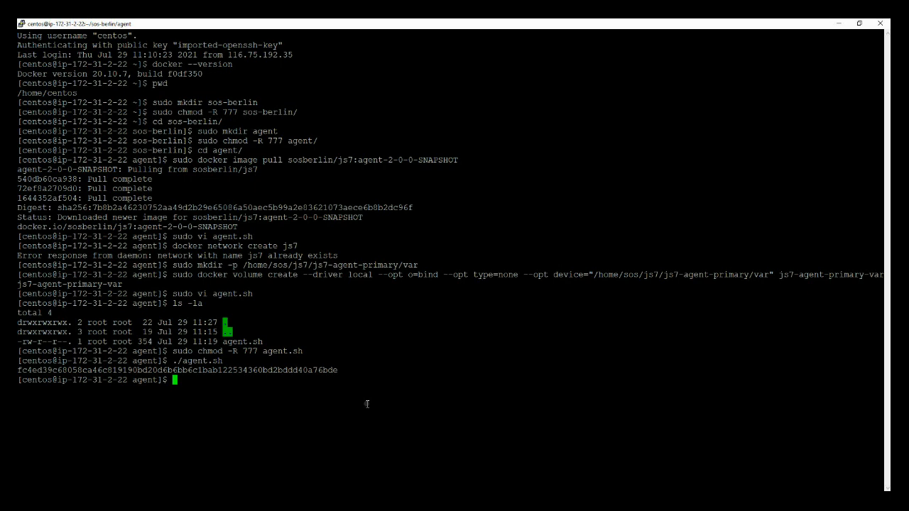
- List running containers with docker ps, confirming js7-agent-primary is up on 16445->4445
text(dock)
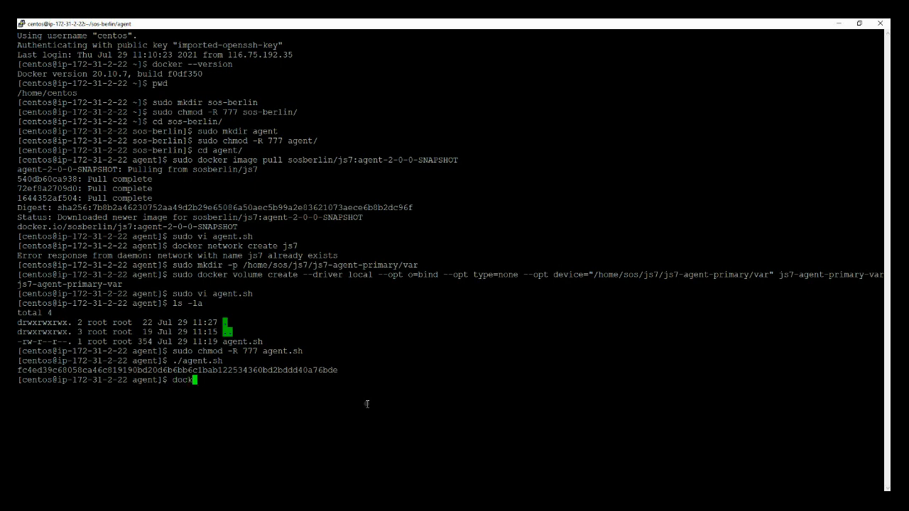
key(Return)
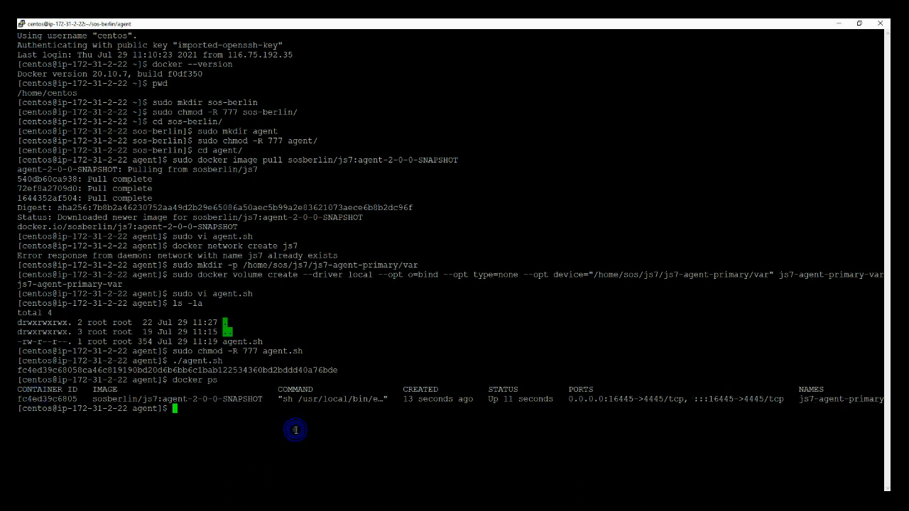
mouse_move(295, 428)
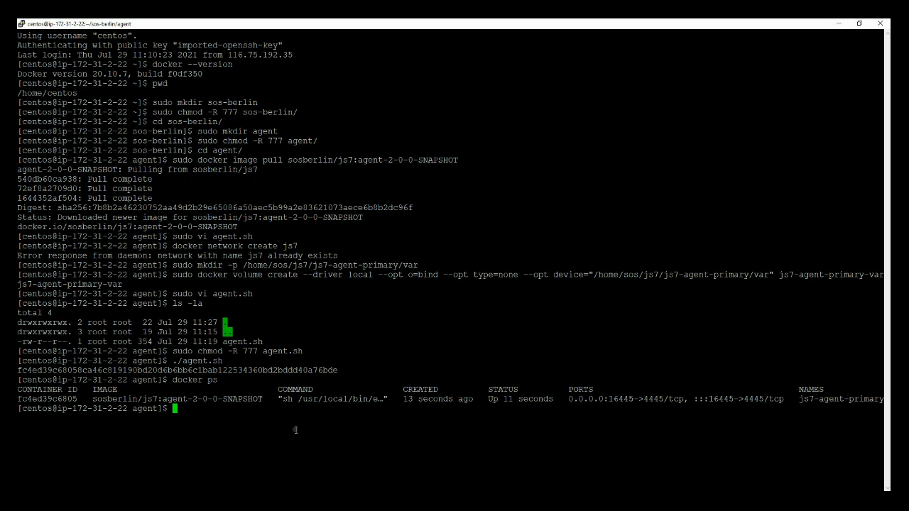